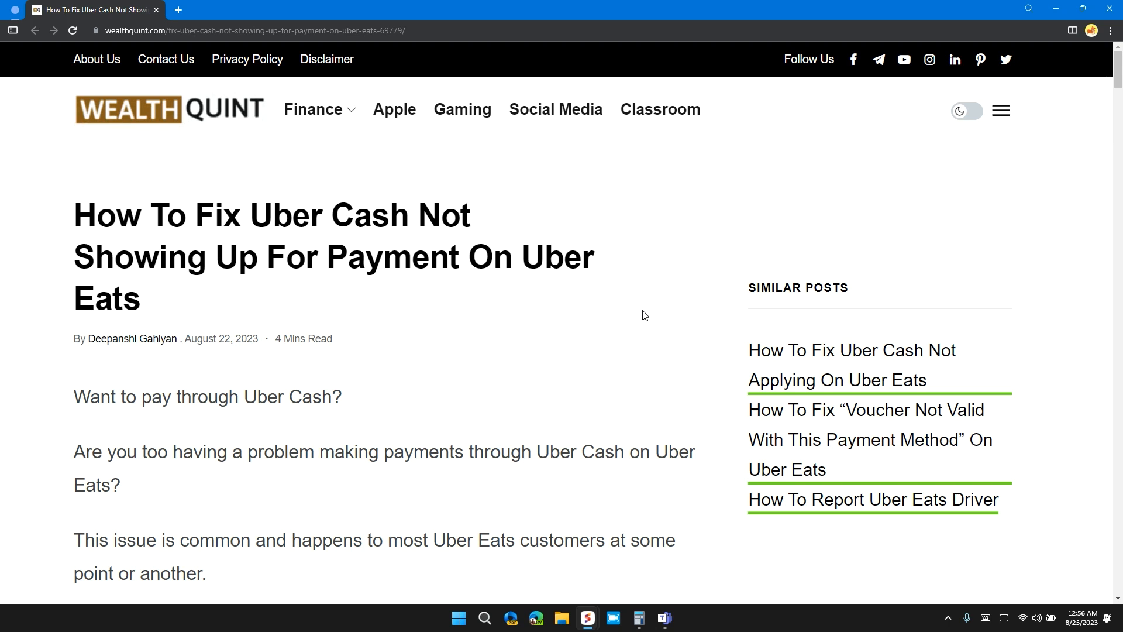
pyautogui.scroll(-3)
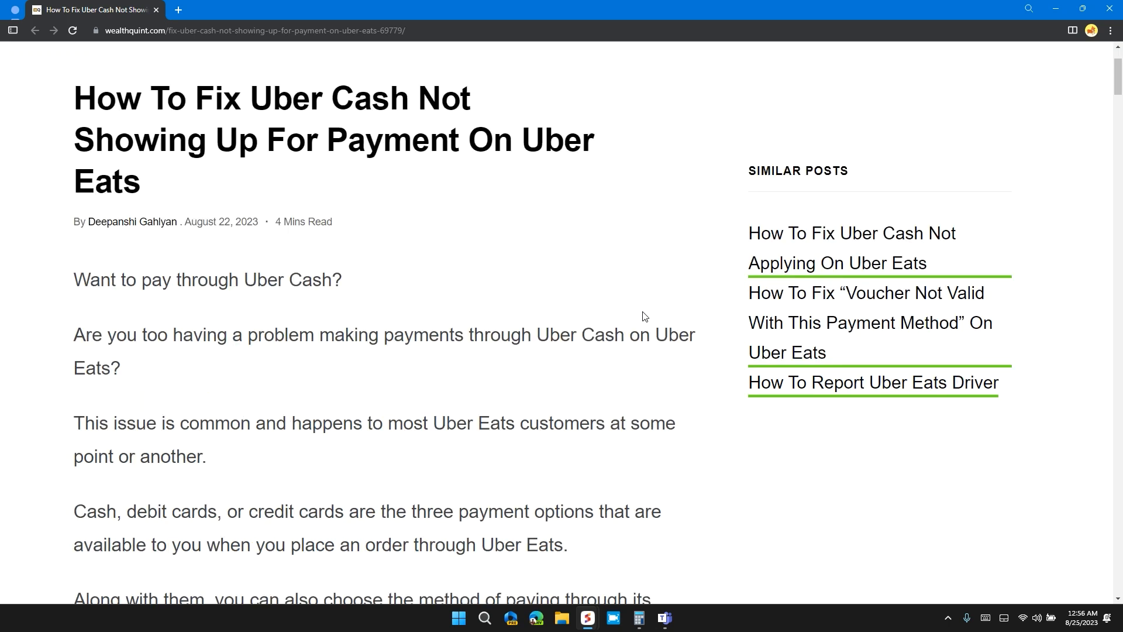
pyautogui.scroll(-3)
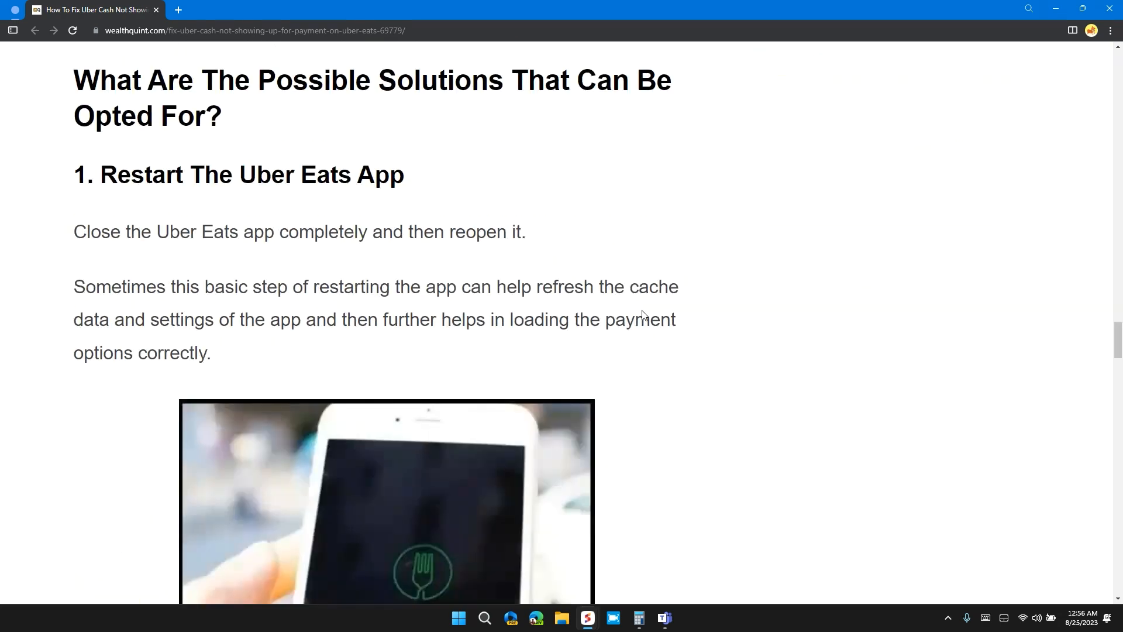
pyautogui.scroll(-3)
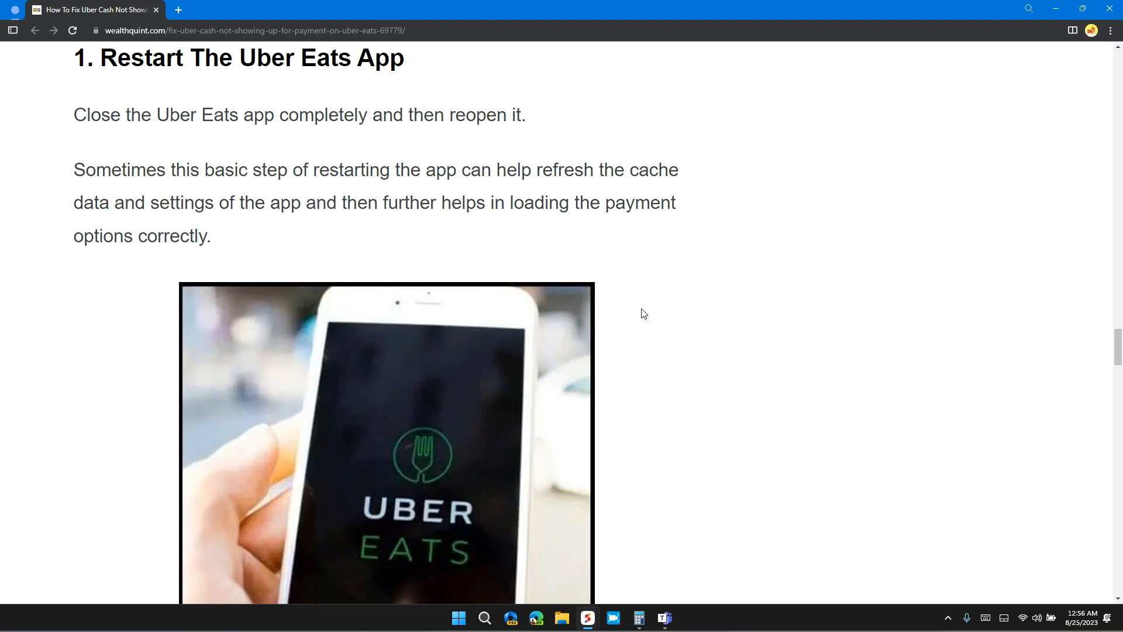
pyautogui.scroll(-3)
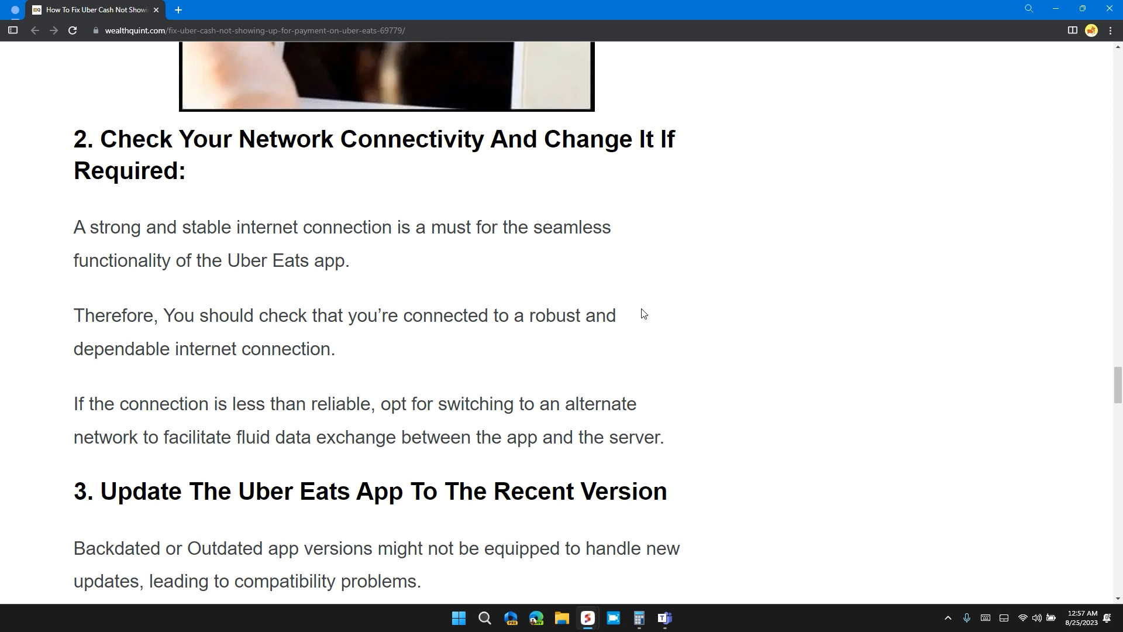
pyautogui.scroll(-3)
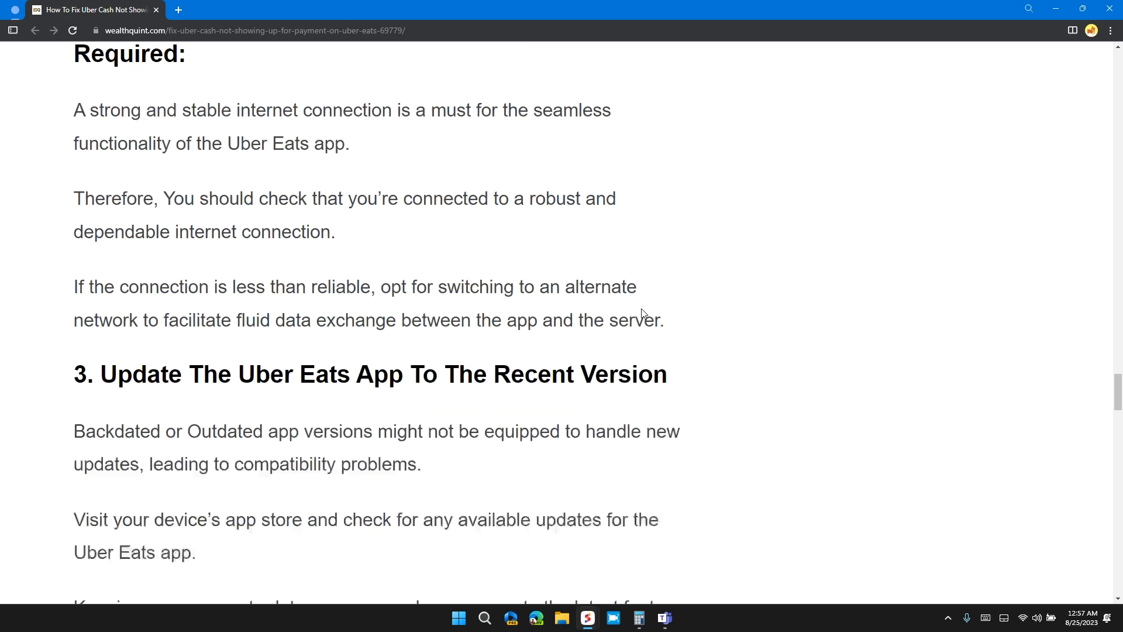
pyautogui.scroll(-3)
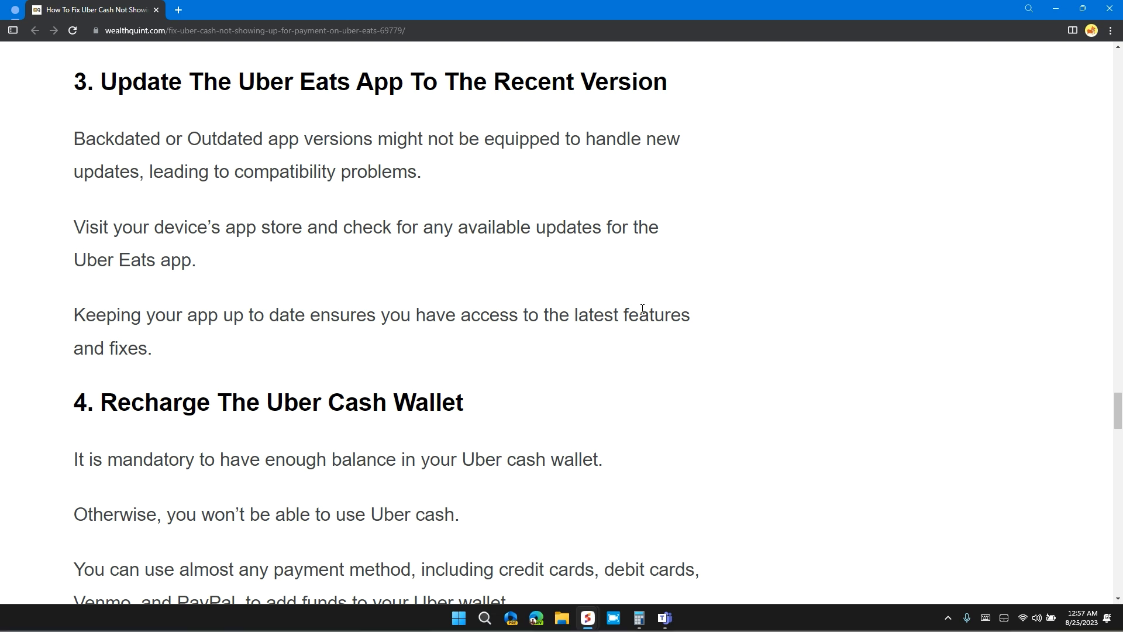
pyautogui.scroll(-3)
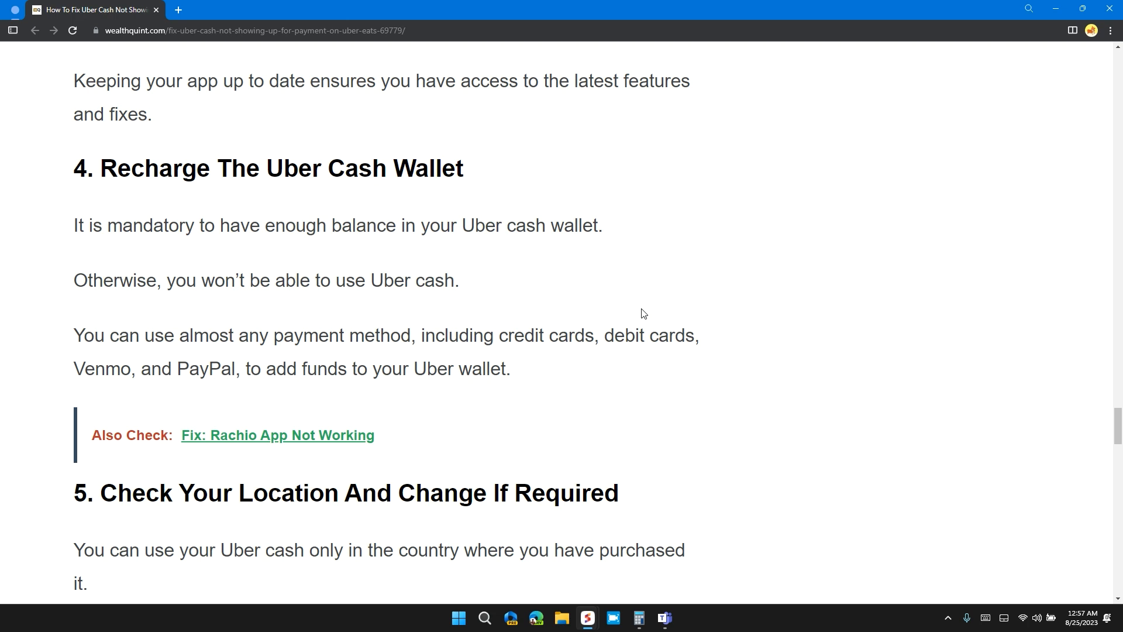
pyautogui.scroll(-3)
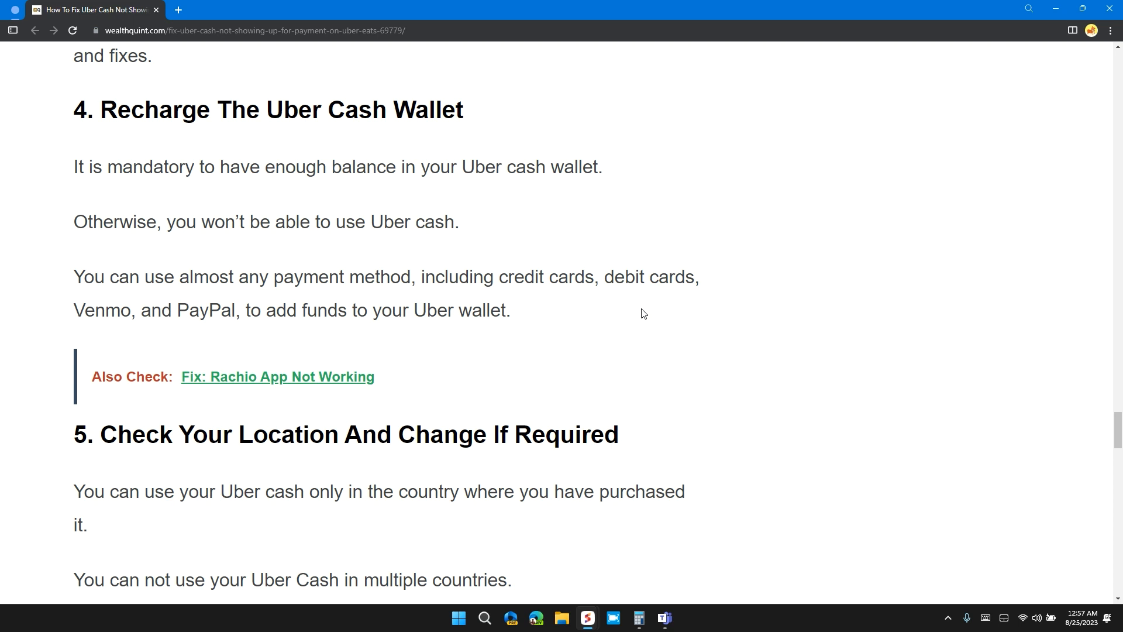
pyautogui.scroll(-3)
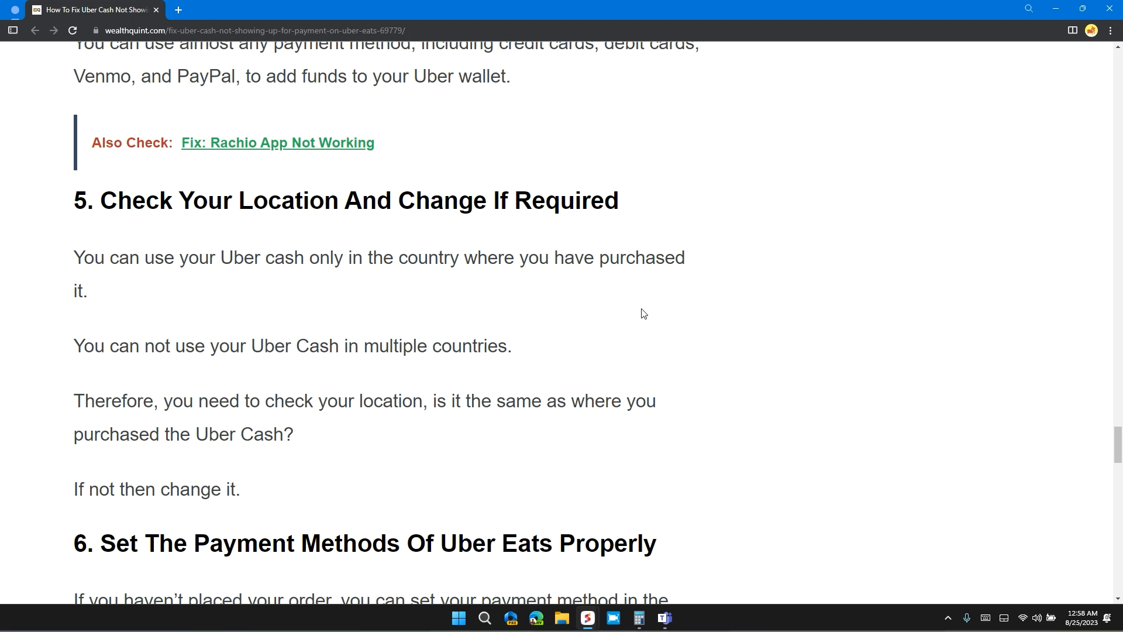
pyautogui.scroll(-3)
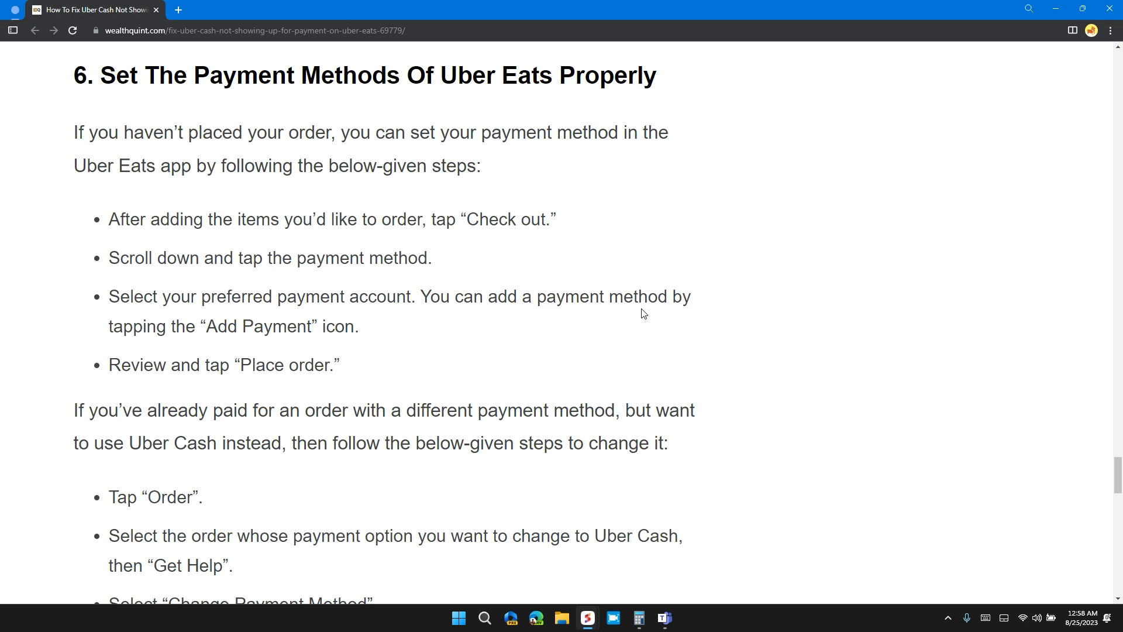
pyautogui.moveTo(638, 313)
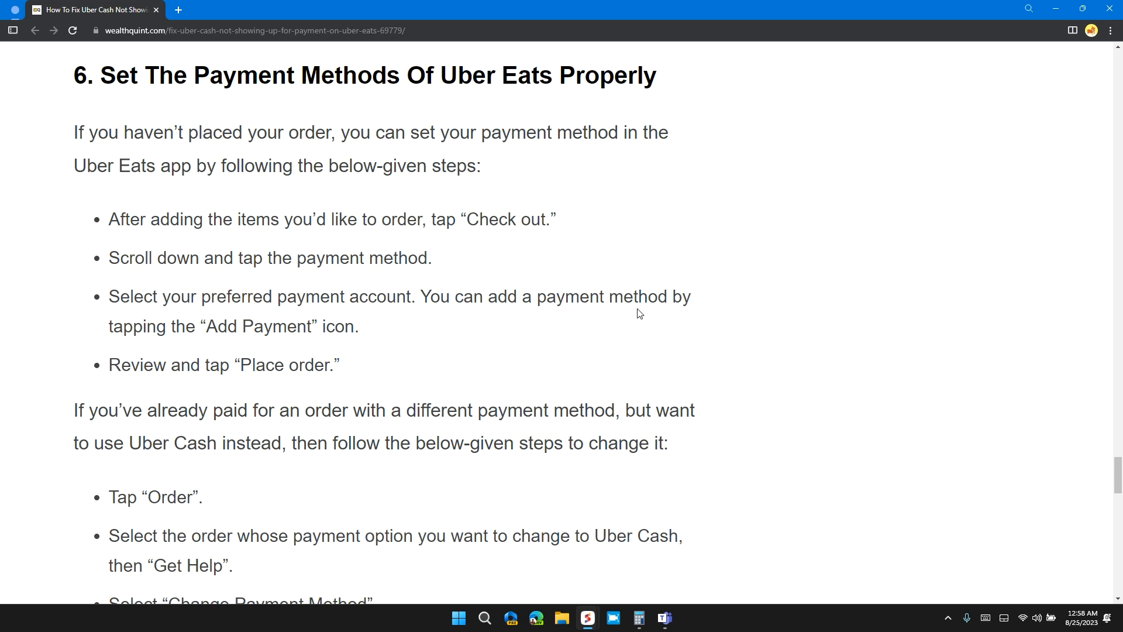
pyautogui.moveTo(630, 328)
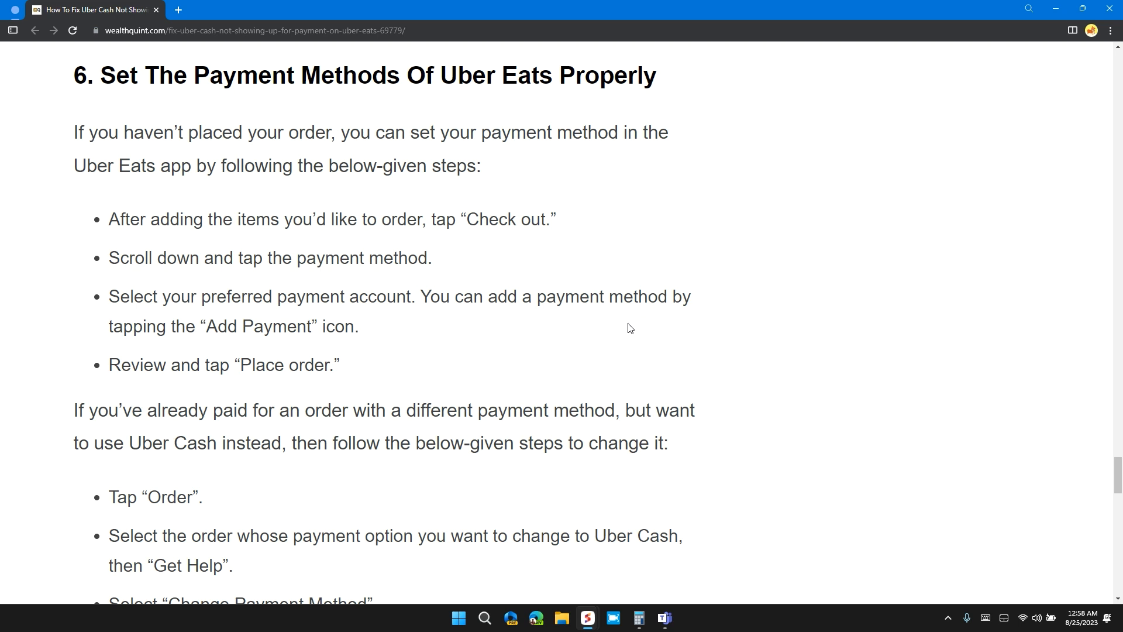
pyautogui.scroll(-3)
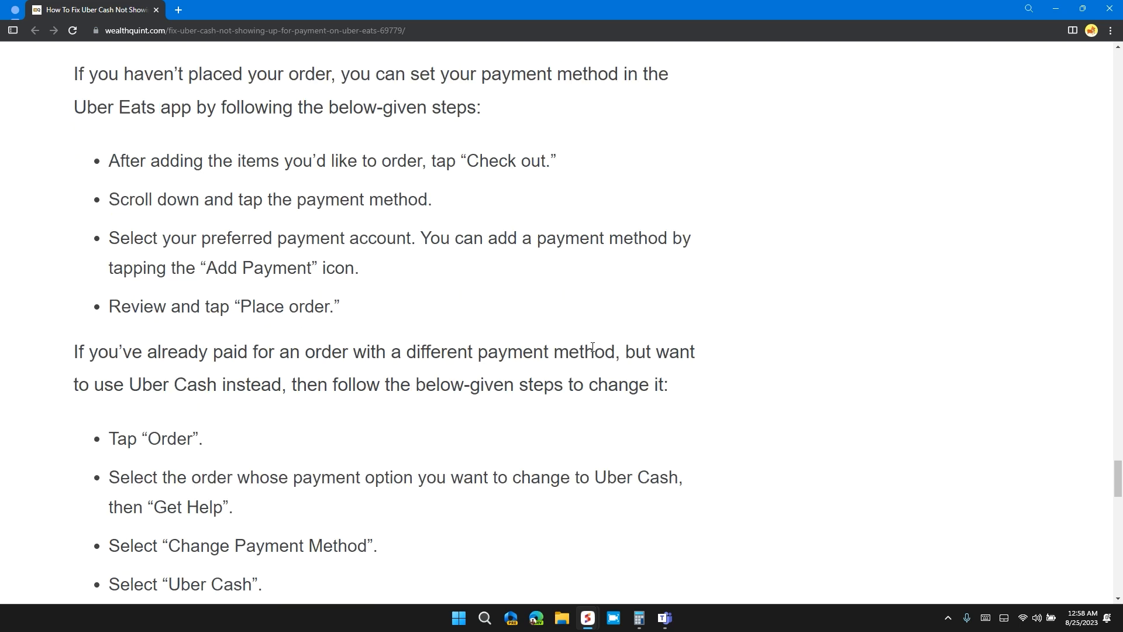
pyautogui.moveTo(592, 355)
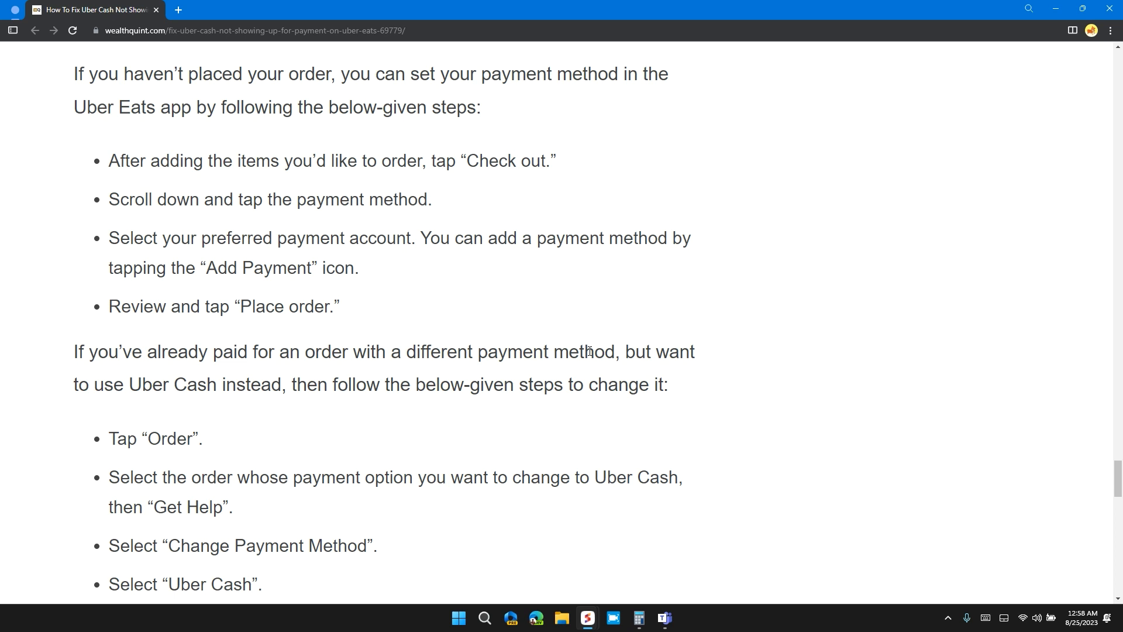
pyautogui.moveTo(596, 341)
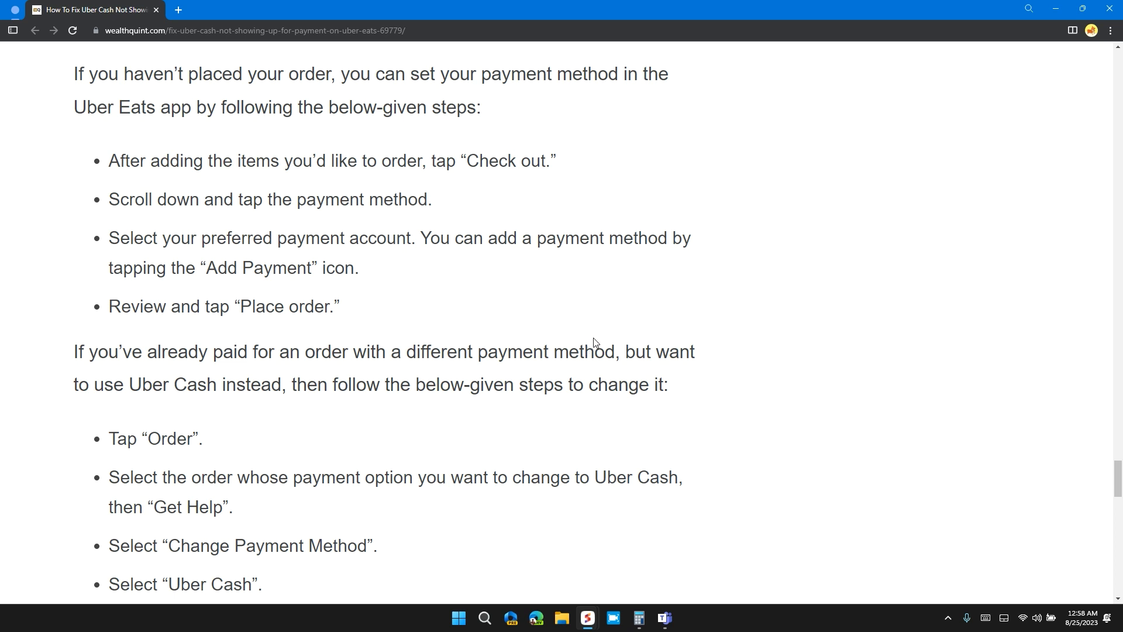
pyautogui.scroll(-3)
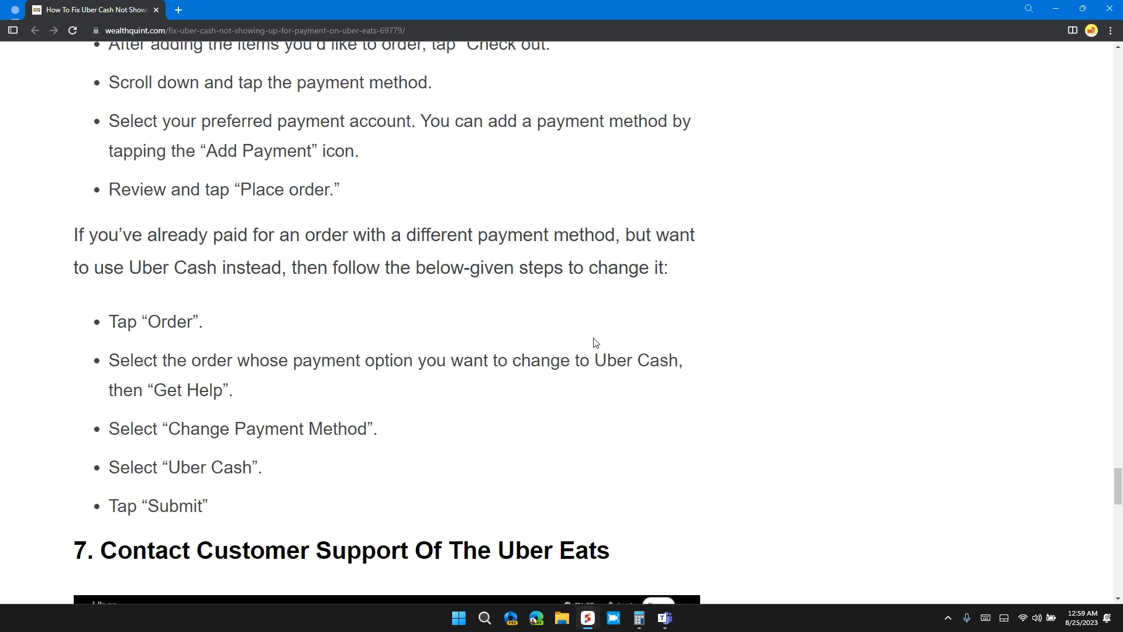
pyautogui.scroll(-3)
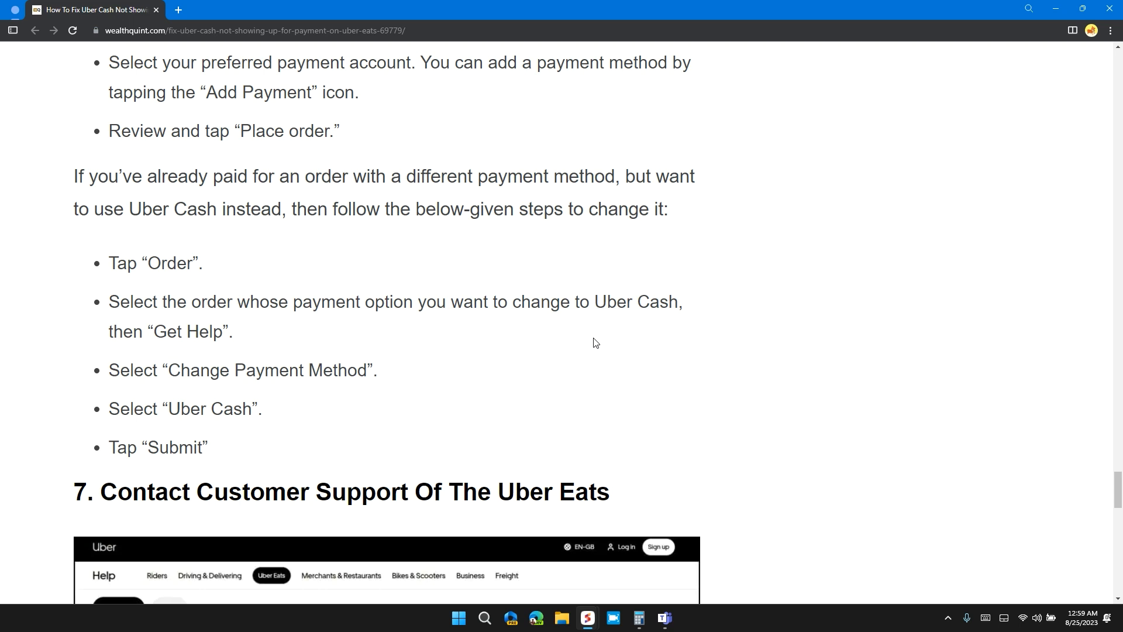
pyautogui.scroll(-3)
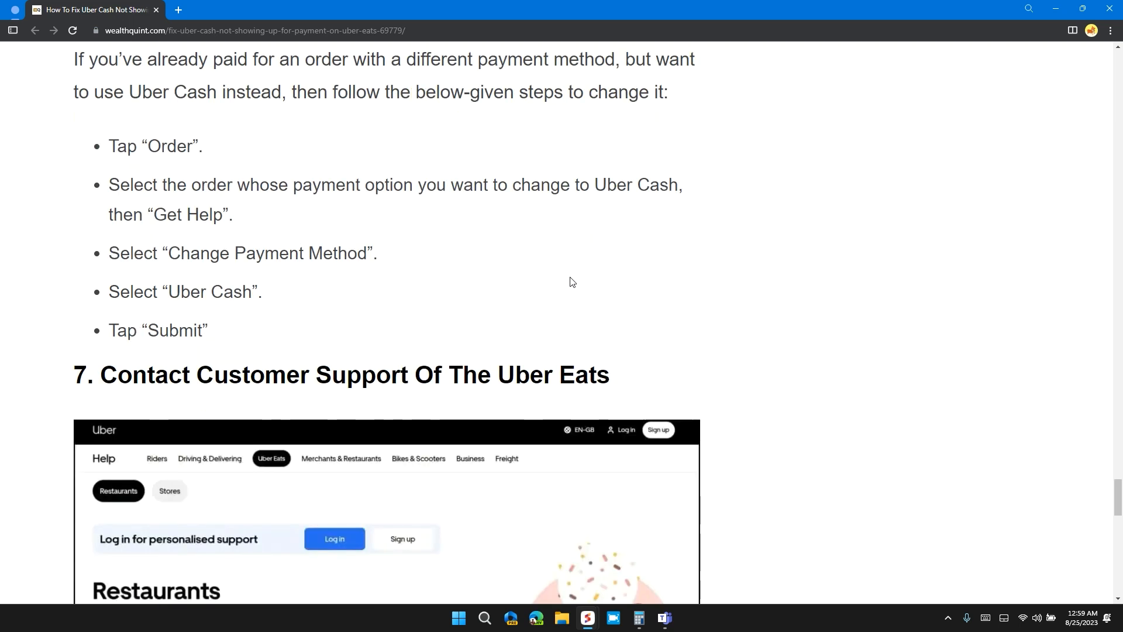
pyautogui.moveTo(572, 277)
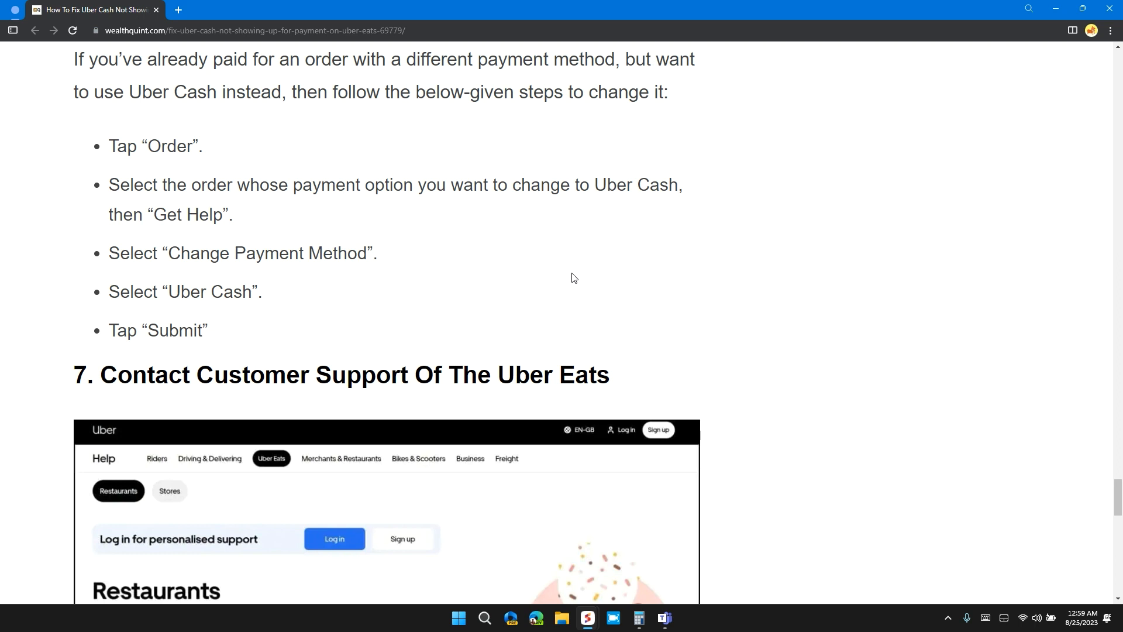
pyautogui.scroll(-3)
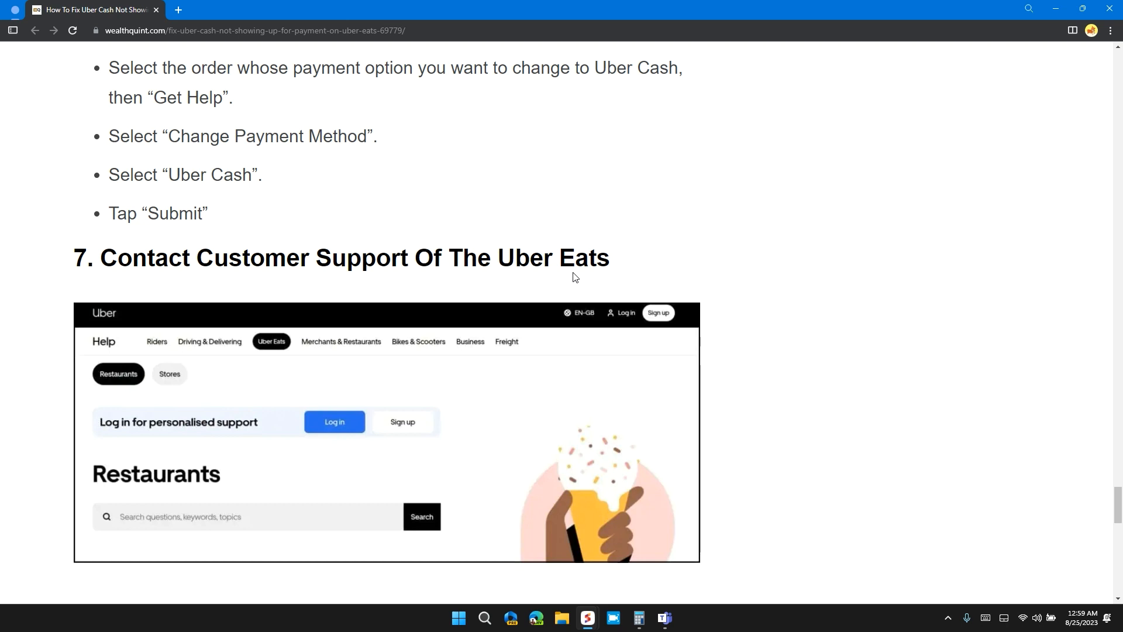
pyautogui.scroll(-3)
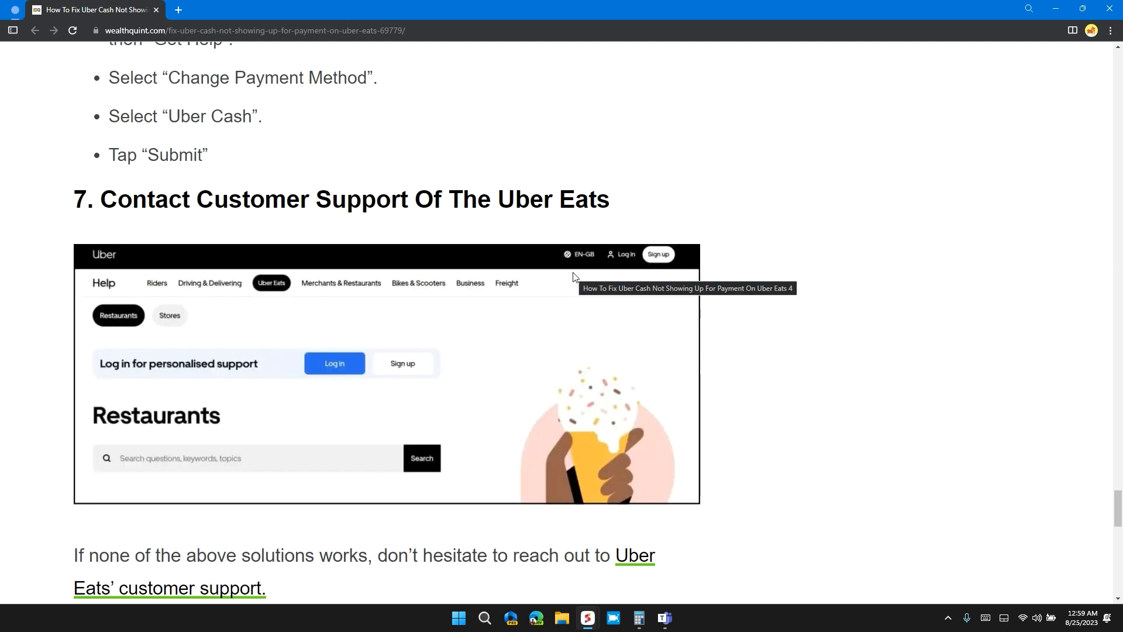
pyautogui.scroll(-3)
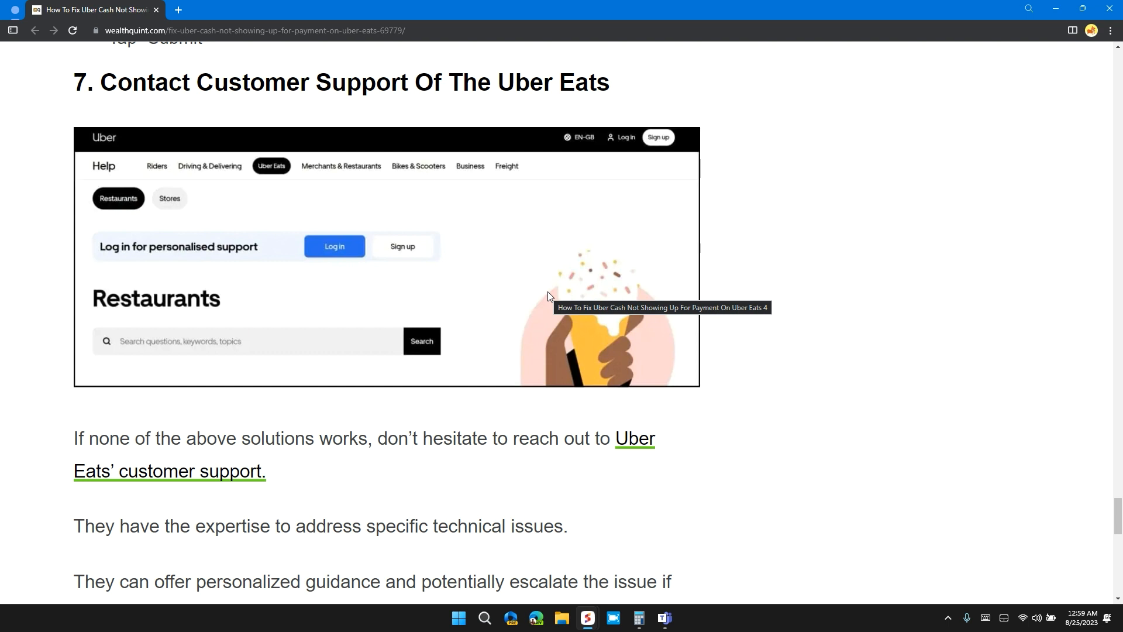
pyautogui.scroll(-3)
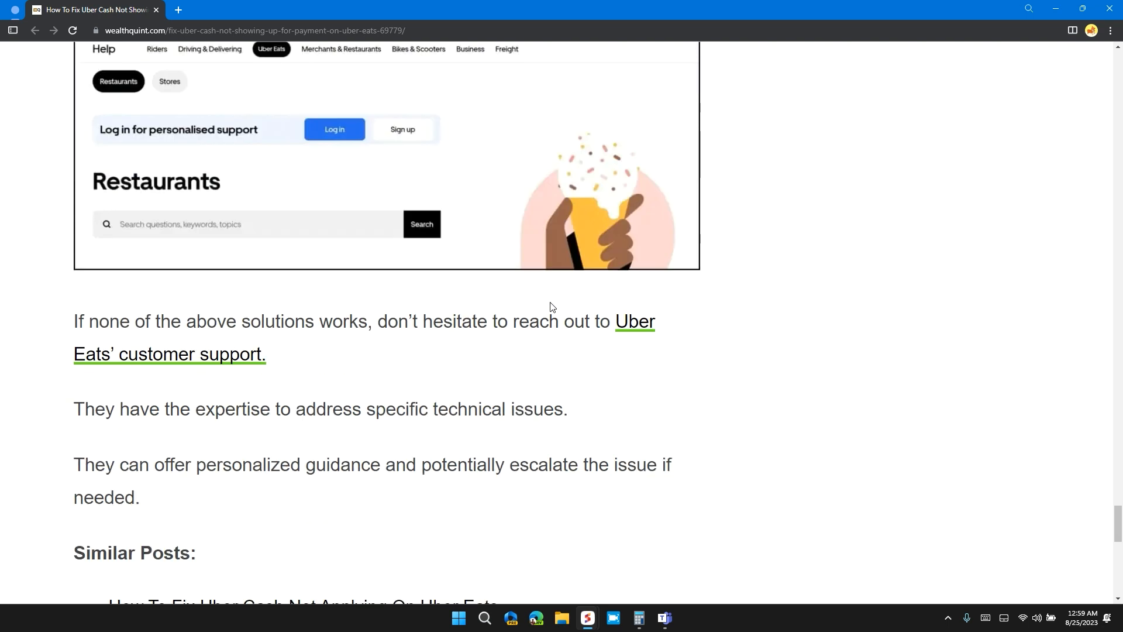
pyautogui.scroll(-3)
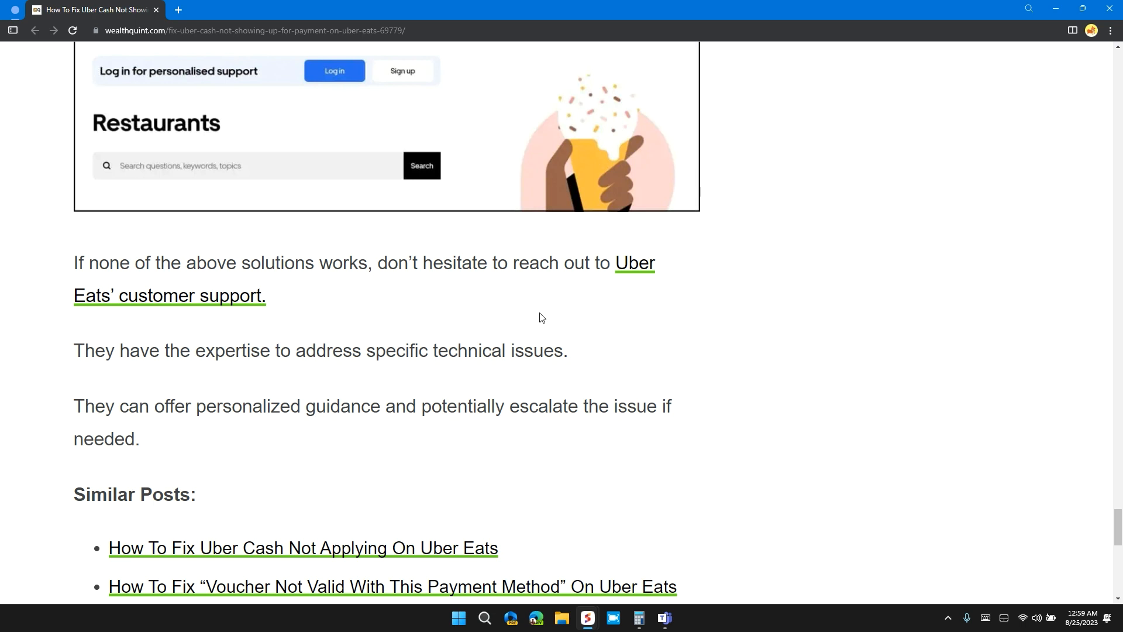